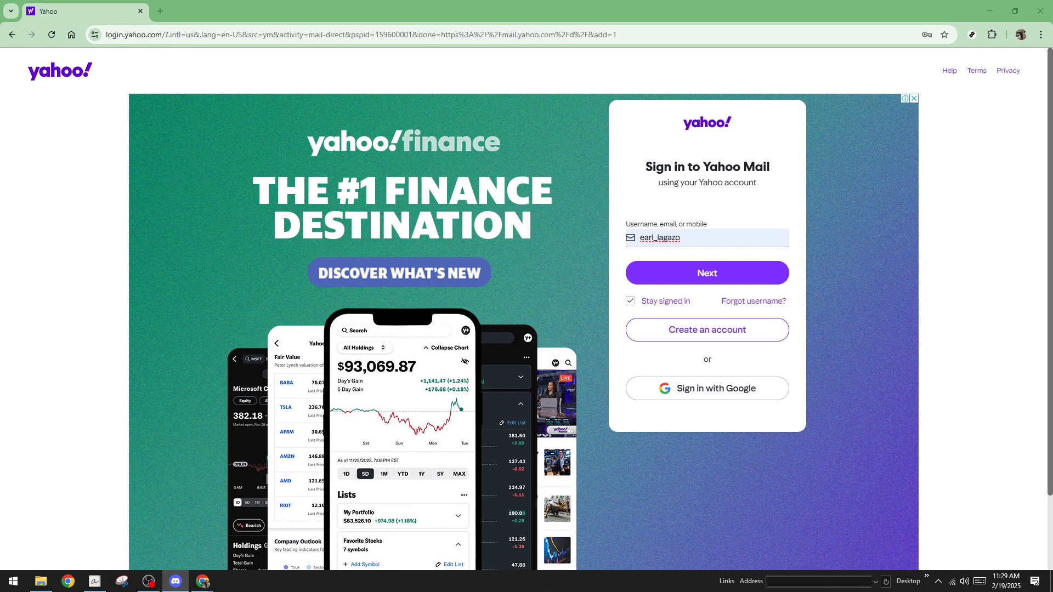
mouse_move(687, 257)
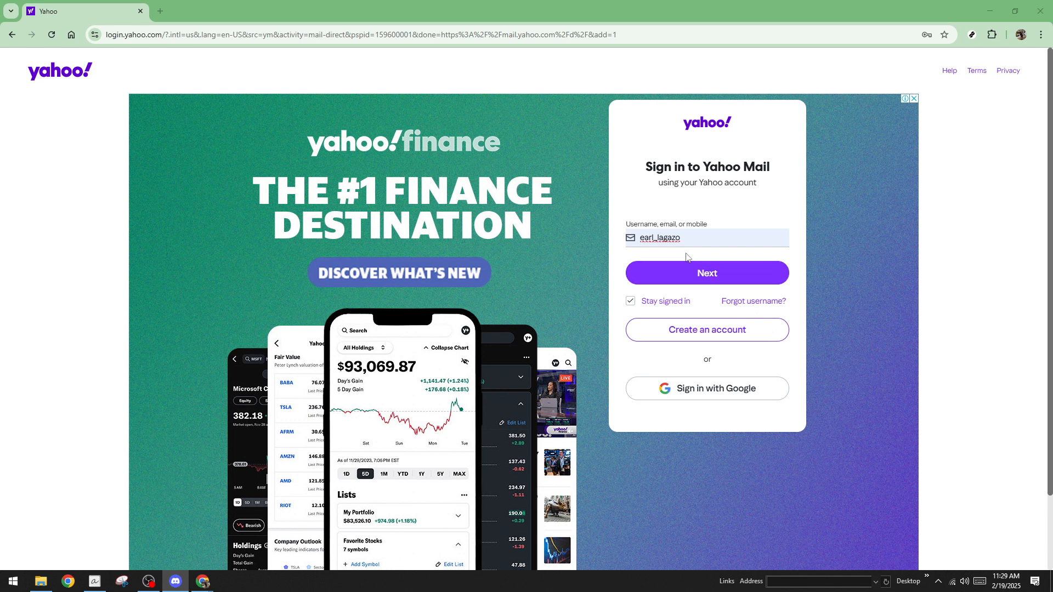
mouse_move(701, 240)
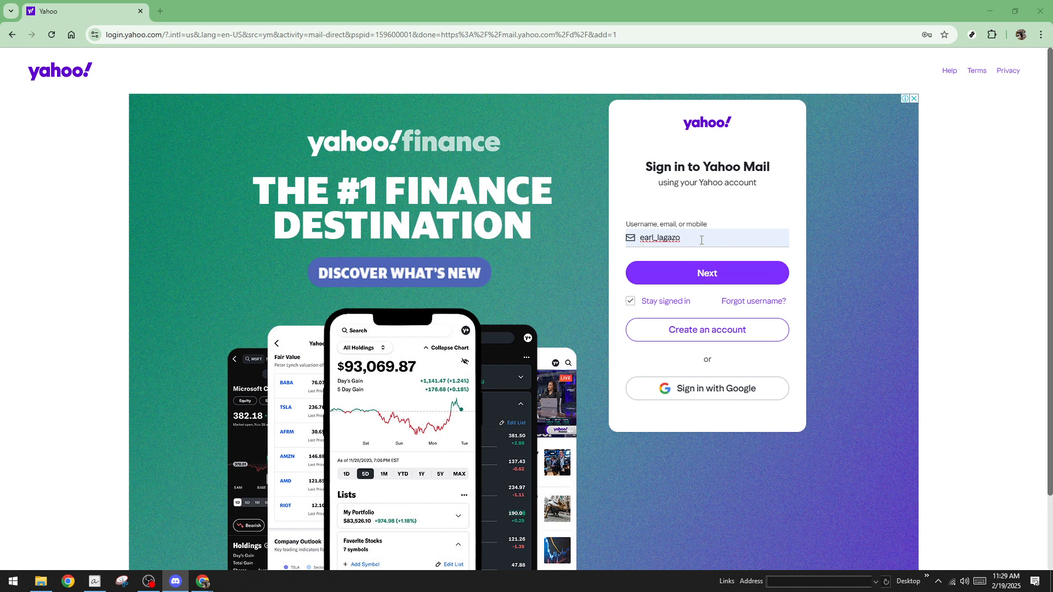
mouse_move(725, 281)
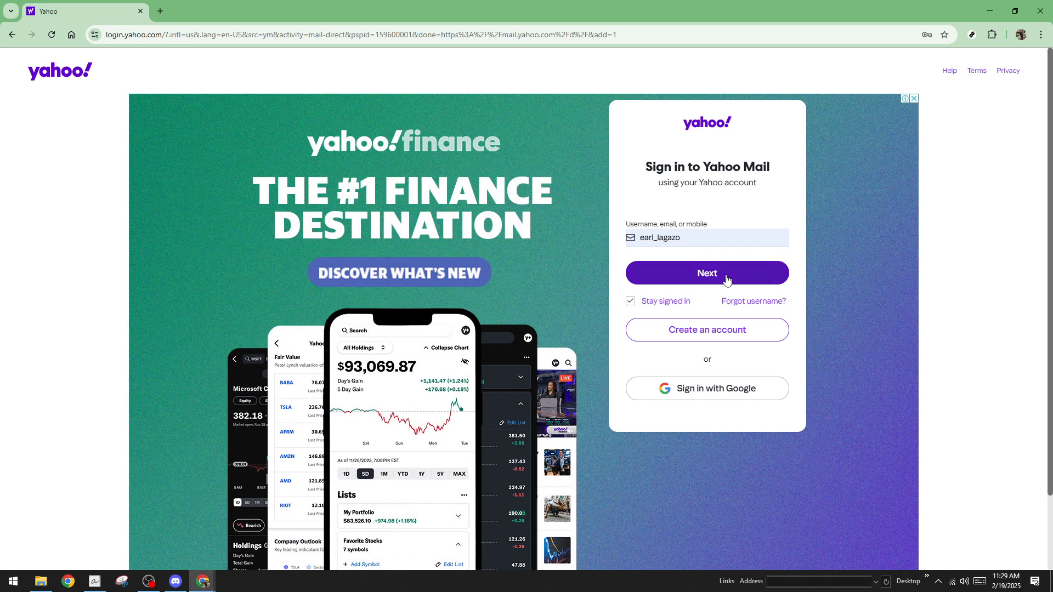
- Submit the Yahoo username to move on to the password step
click(706, 273)
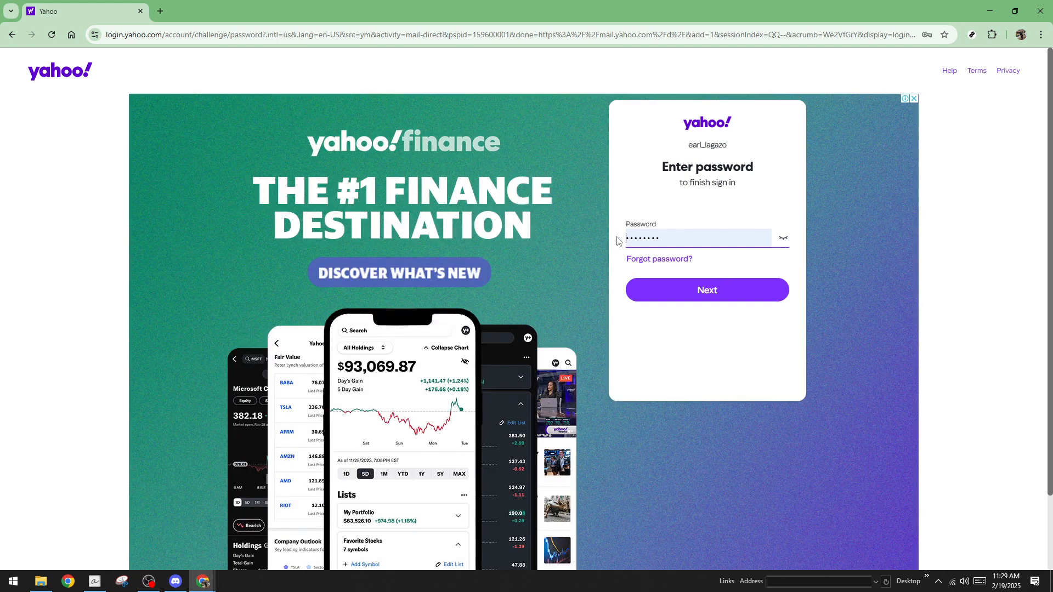
mouse_move(621, 240)
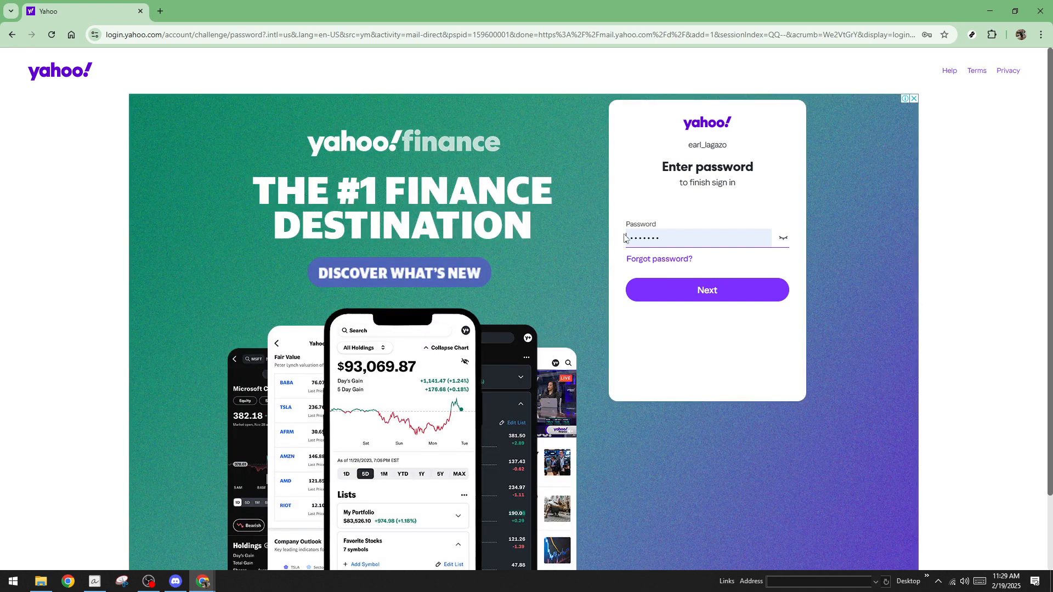
mouse_move(670, 236)
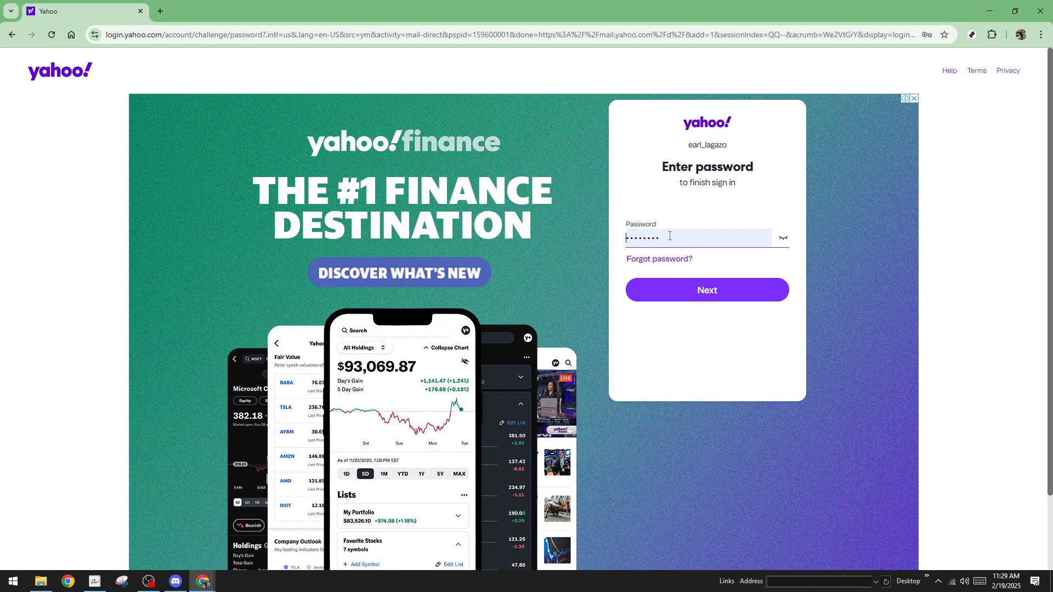
mouse_move(688, 294)
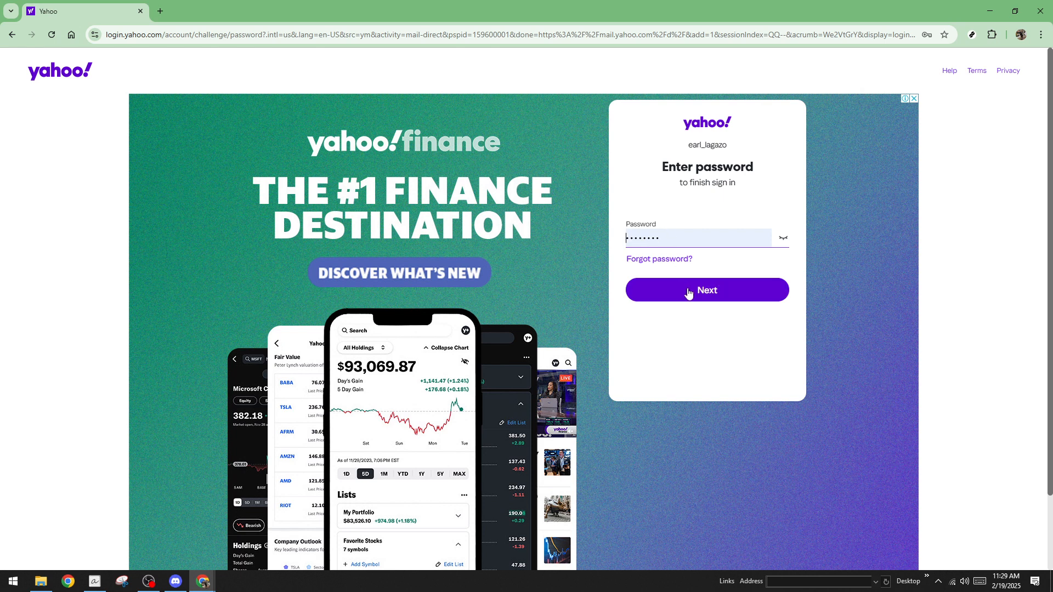
- Submit the password to finish signing in and reach the inbox
click(706, 290)
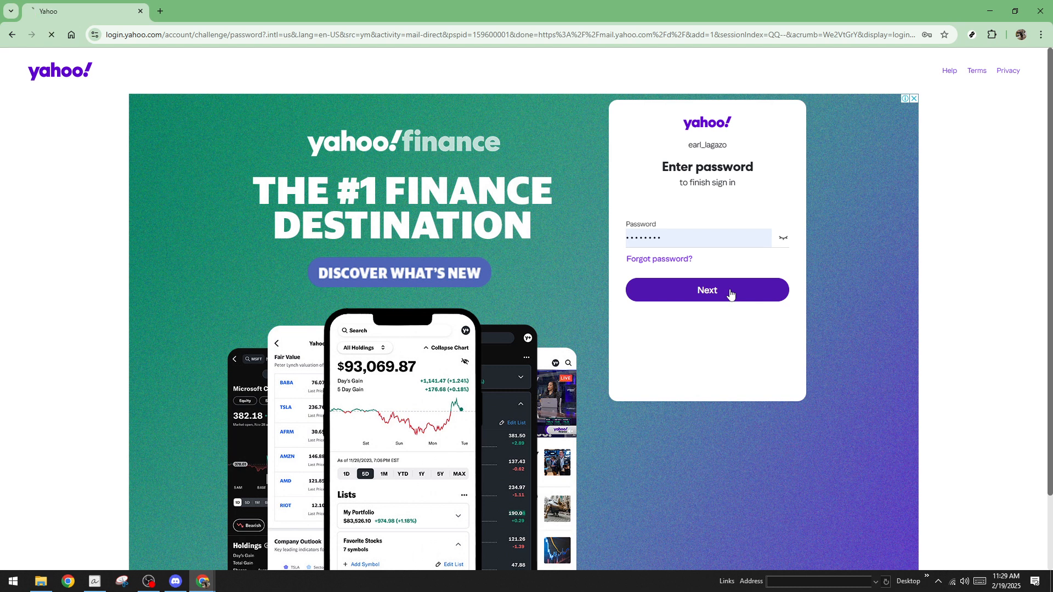
click(706, 290)
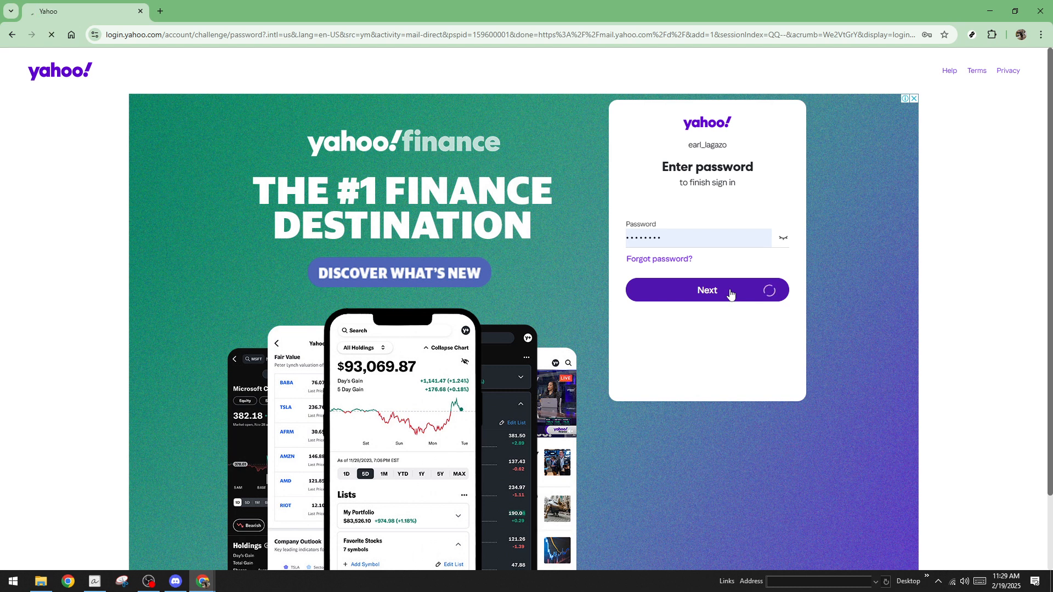
click(706, 290)
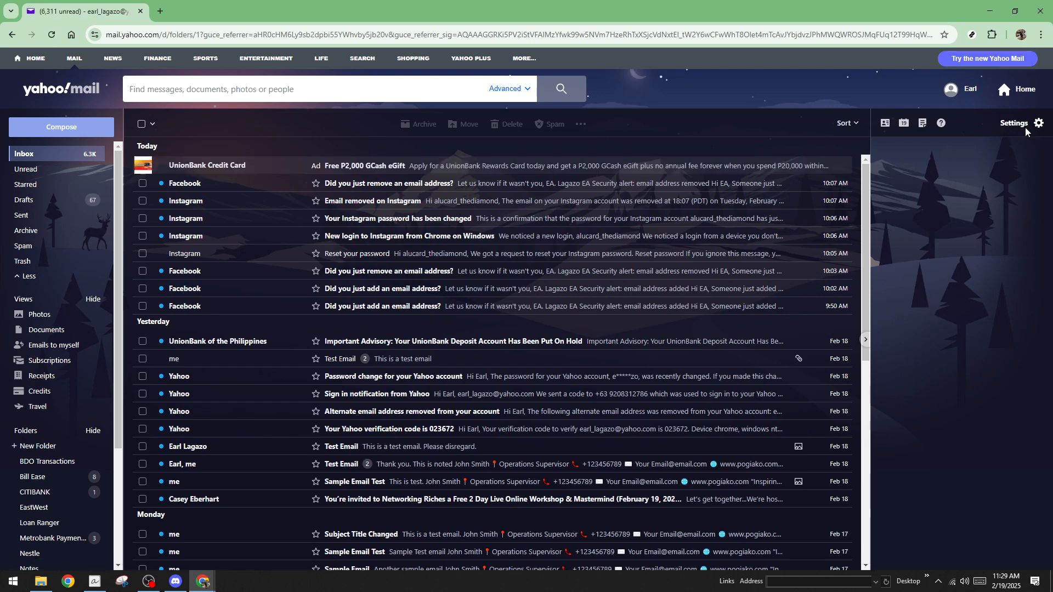
mouse_move(1022, 129)
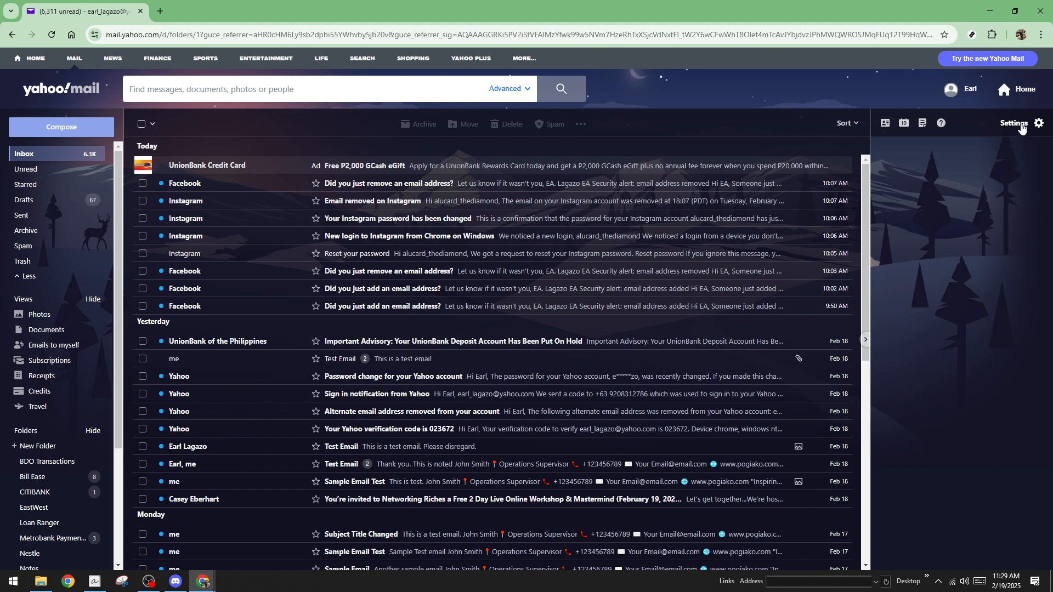
- Open the full Yahoo Mail settings pages via Settings and More Settings
click(1039, 123)
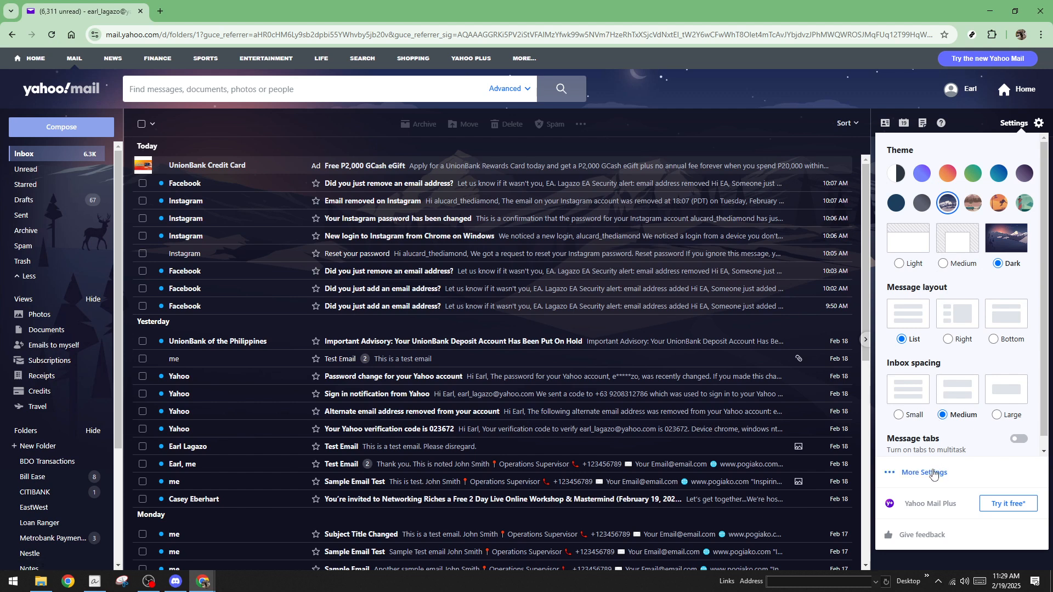
click(923, 472)
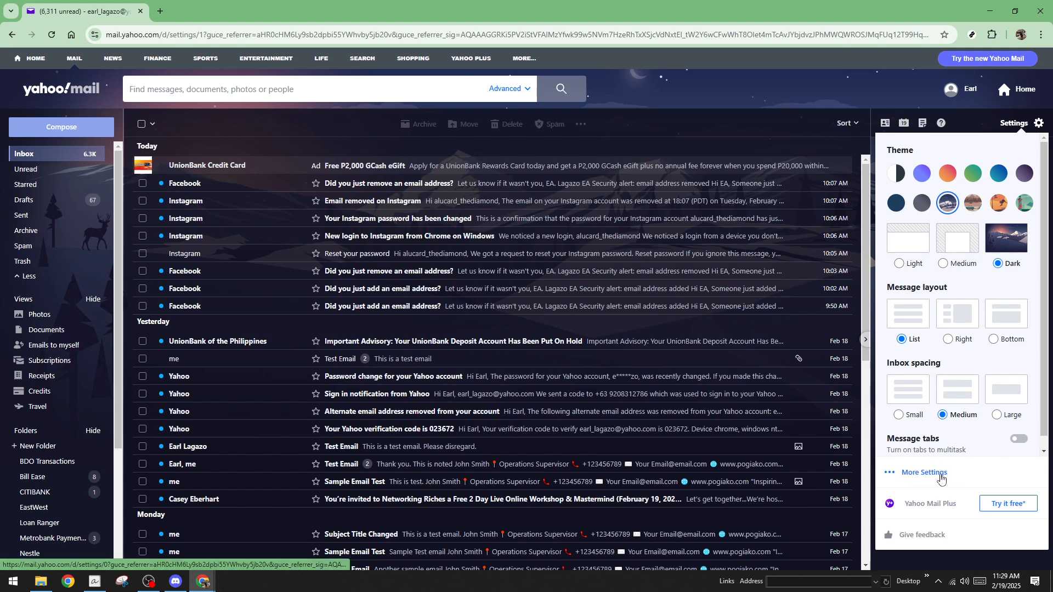
click(924, 473)
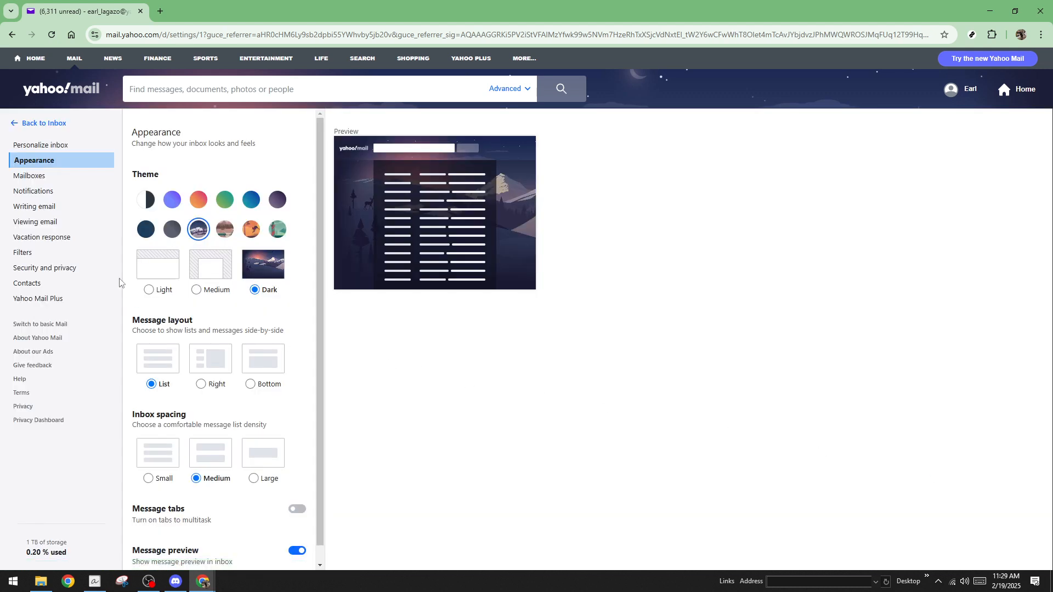
mouse_move(45, 182)
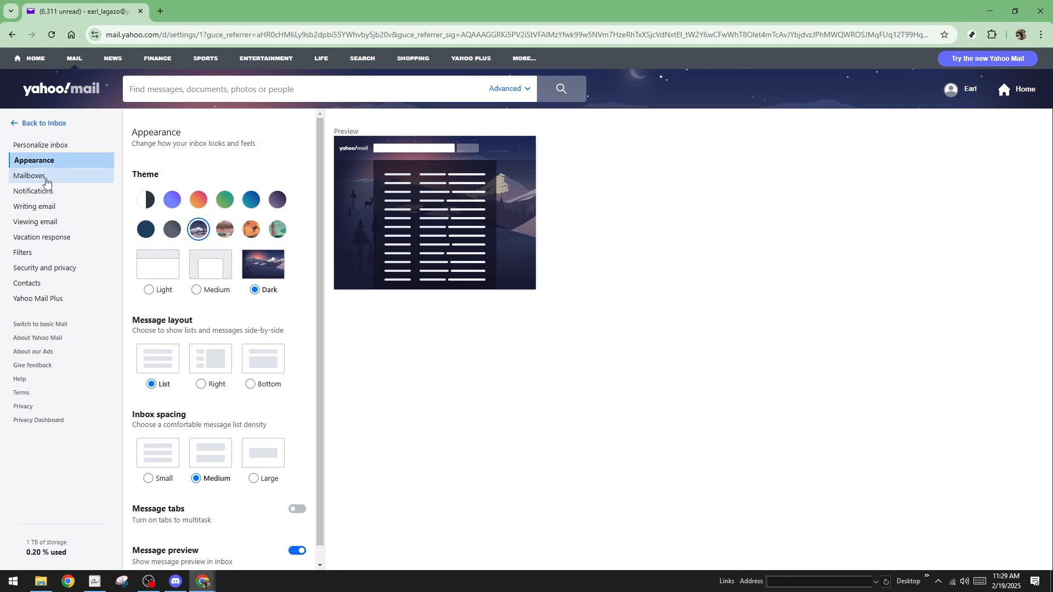
mouse_move(29, 175)
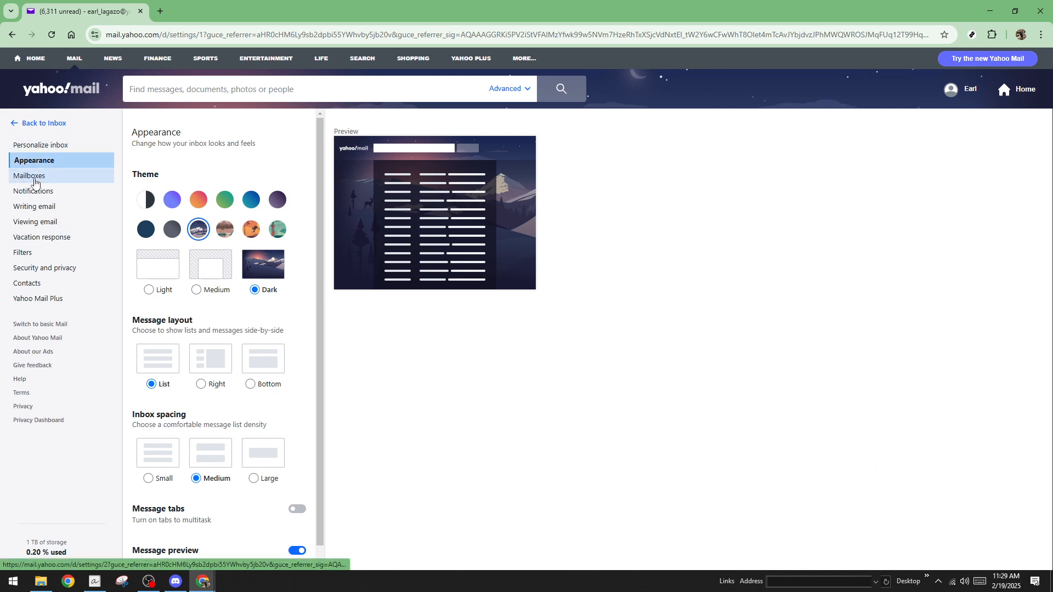
- Go to the Mailboxes settings and start adding a new mailbox
click(29, 175)
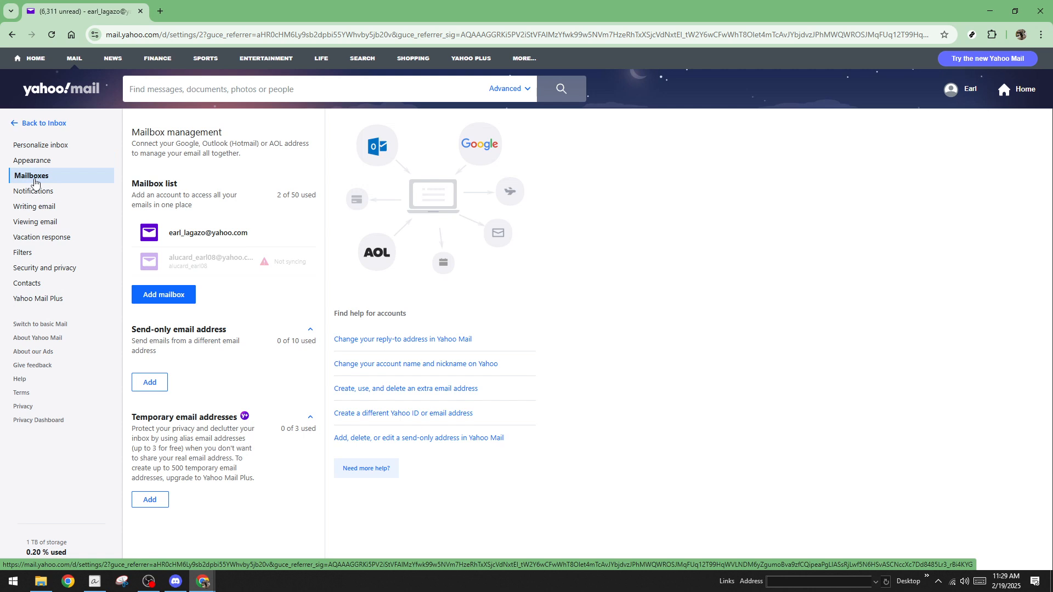
mouse_move(174, 191)
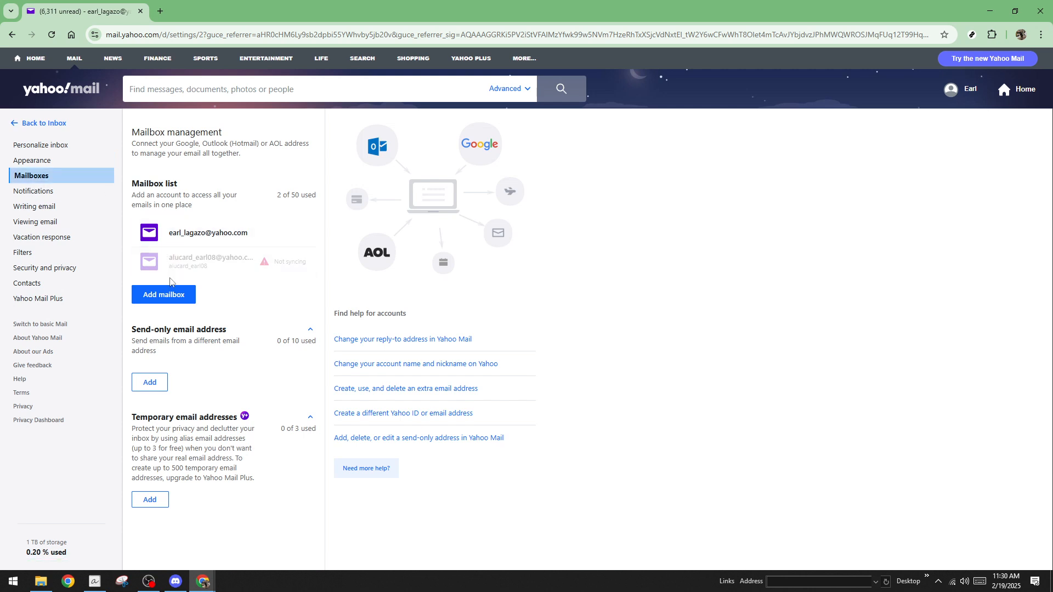
mouse_move(163, 294)
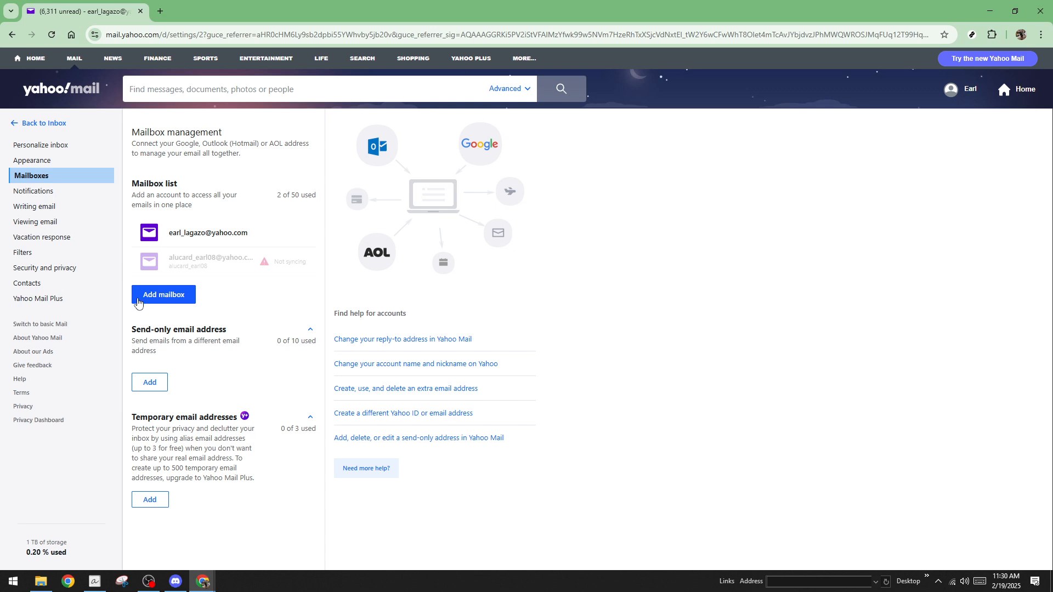
mouse_move(144, 213)
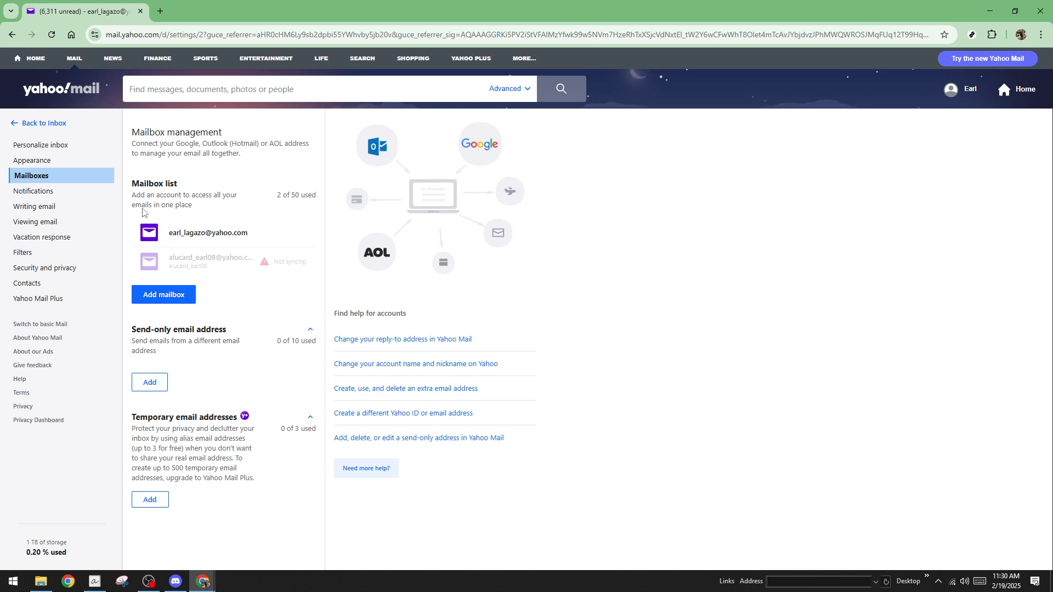
mouse_move(167, 212)
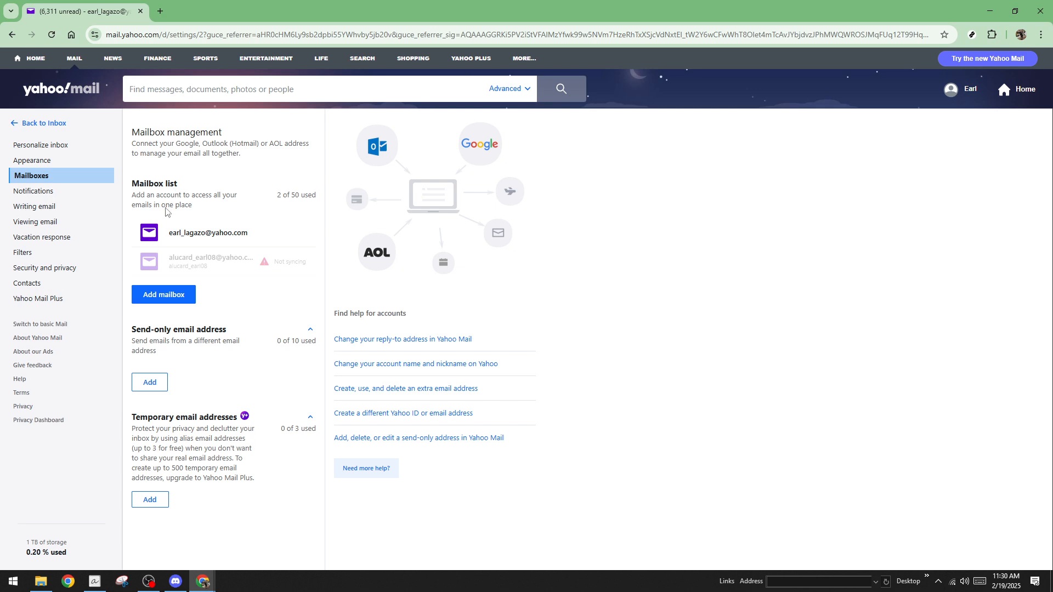
mouse_move(164, 294)
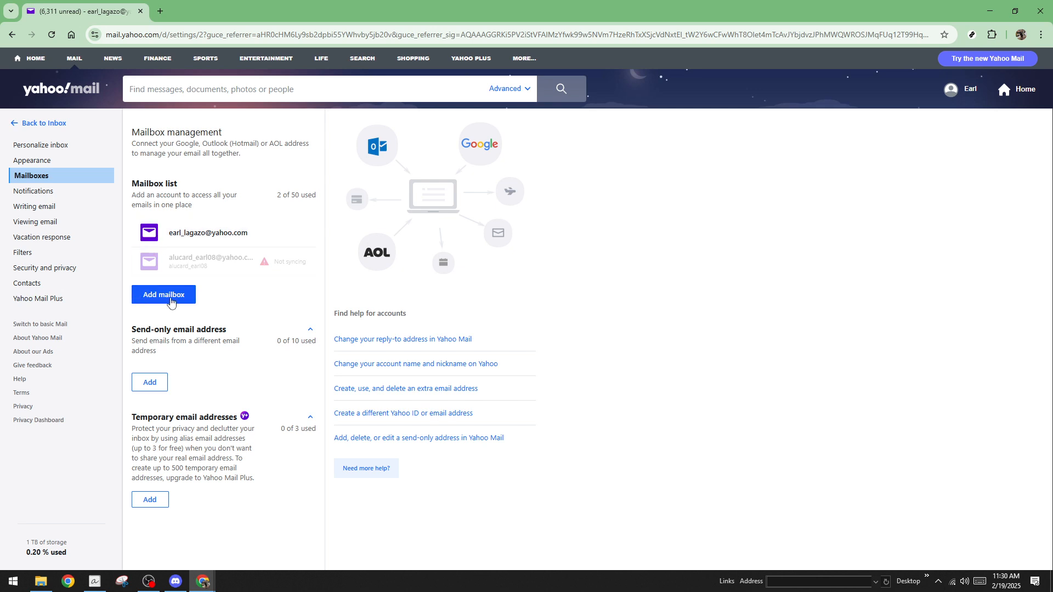
click(163, 294)
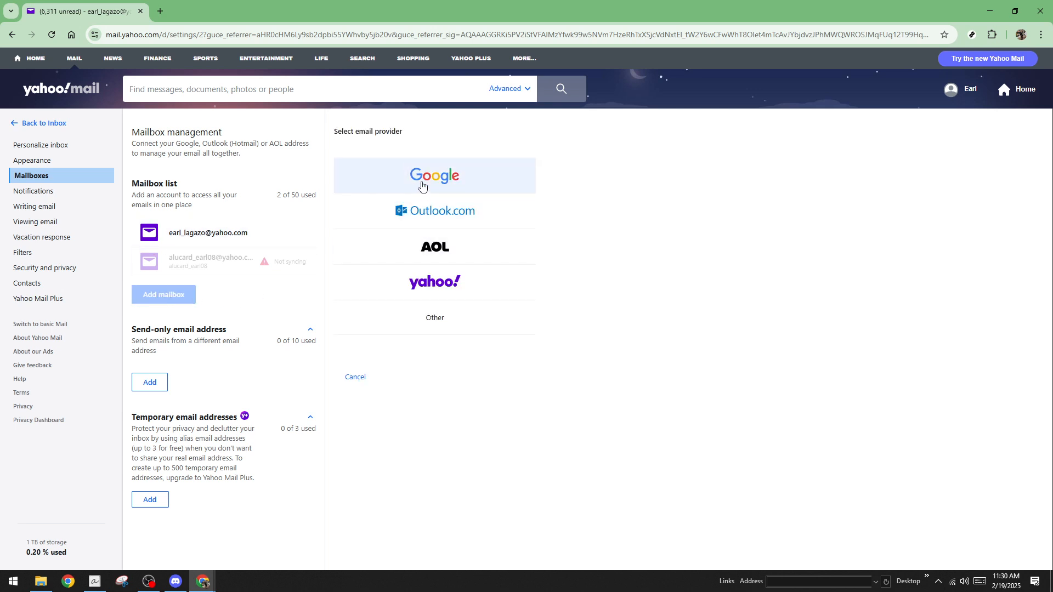
- Choose Google and submit the saved Gmail address beginning 'earl.'
click(434, 176)
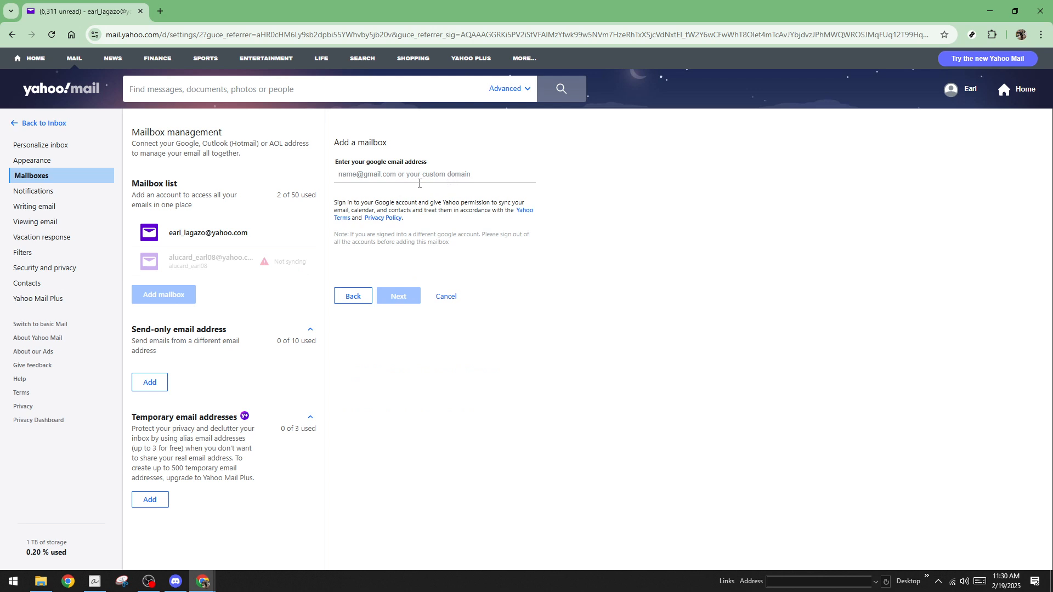
click(434, 174)
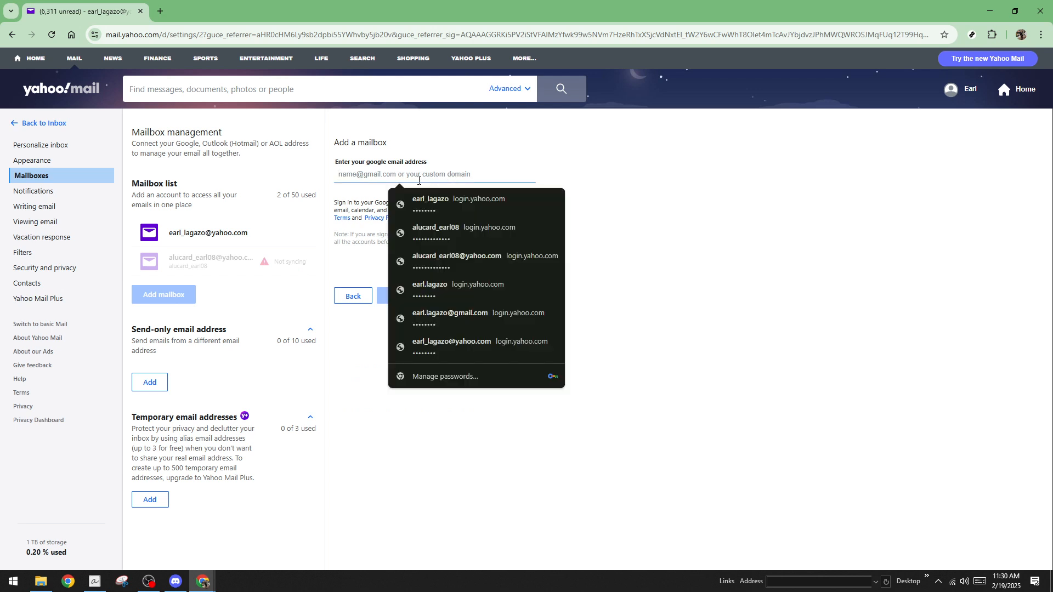
text(earl.lagazo)
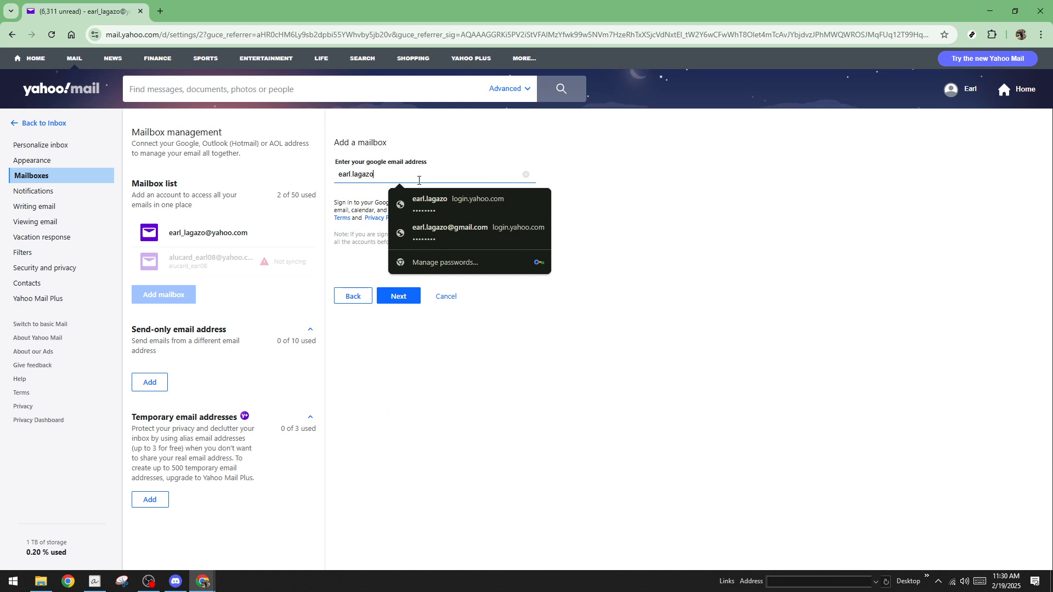
click(450, 227)
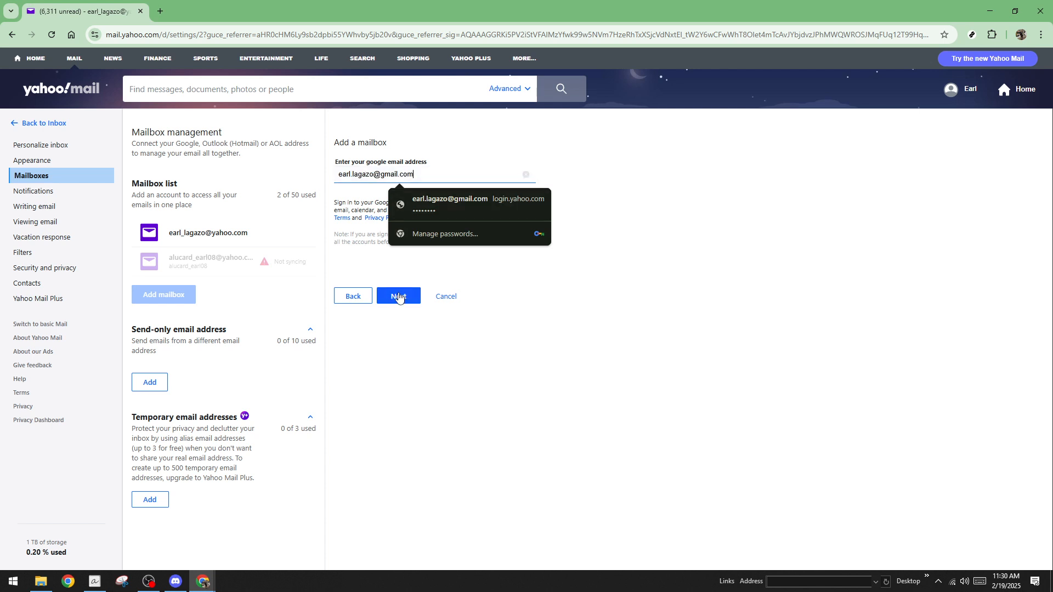
click(398, 296)
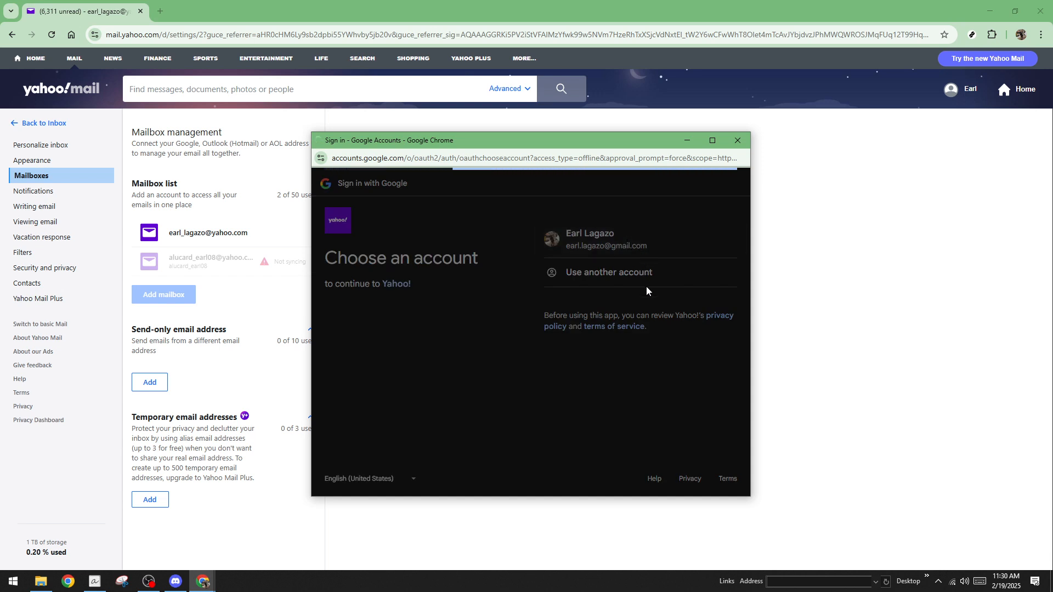
- Choose the existing Gmail account, continue, and grant Yahoo access to it
click(593, 239)
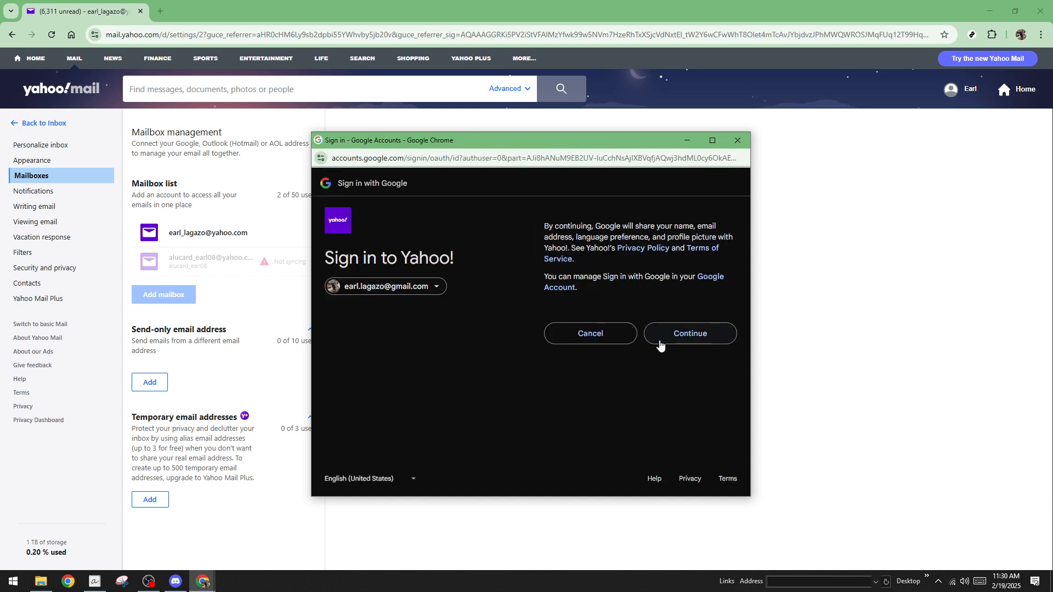
click(689, 333)
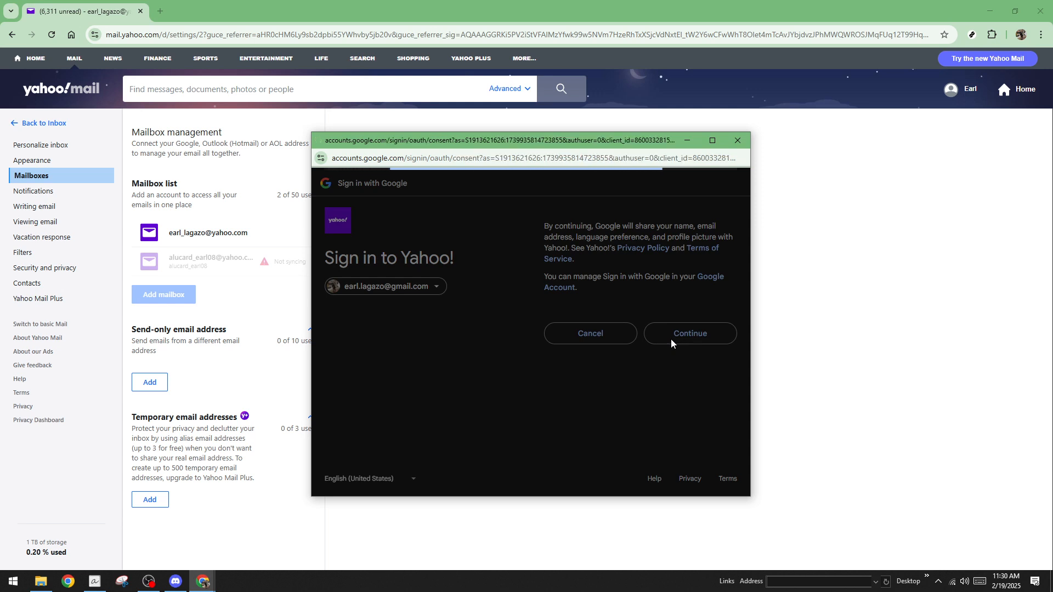
click(689, 333)
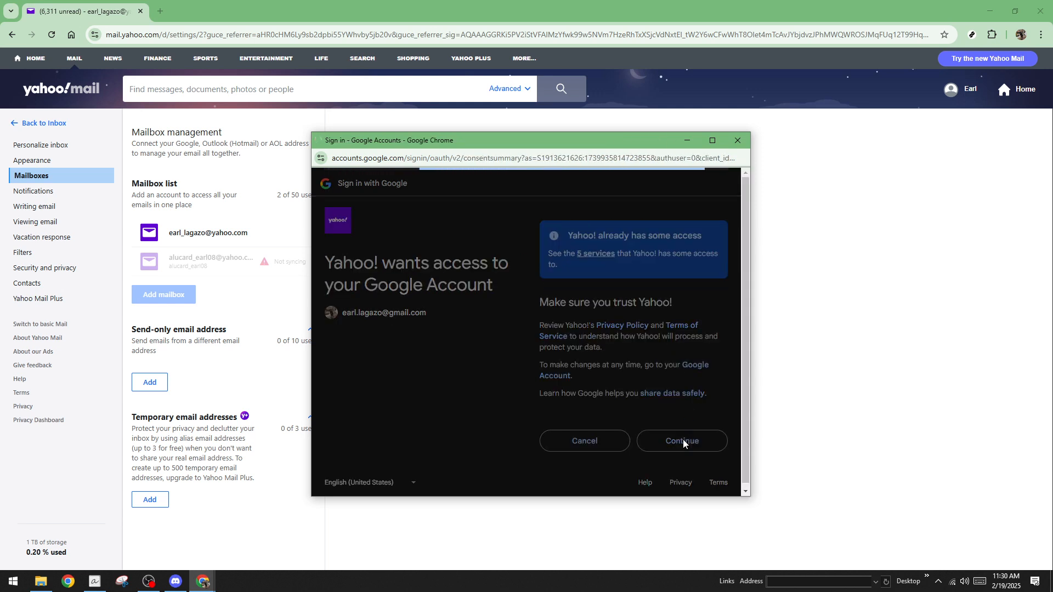
click(680, 440)
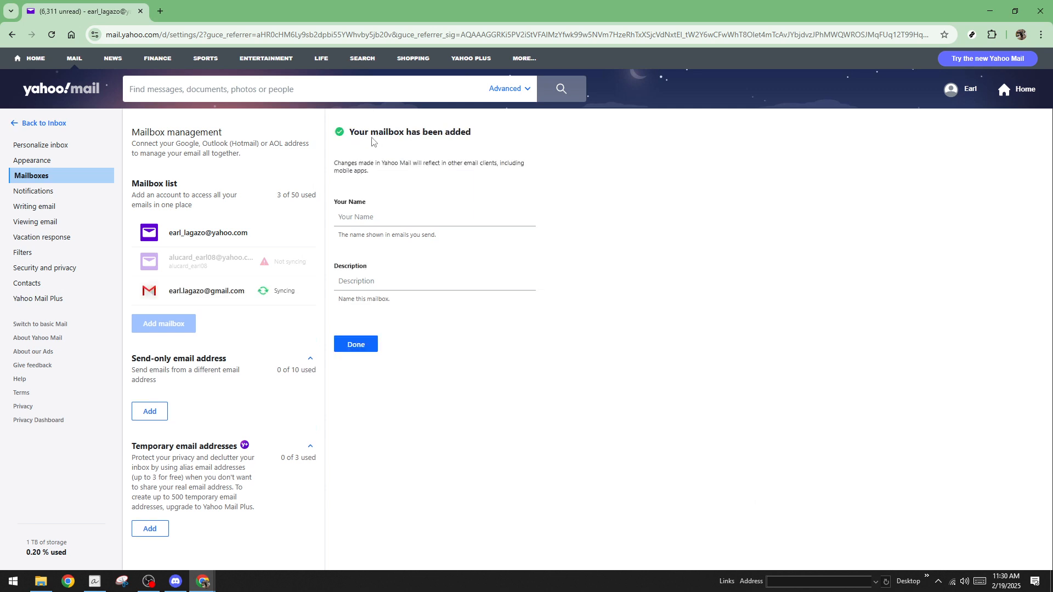
- Name the Gmail mailbox 'Earl', describe it as 'gmail', and save
text(Earl)
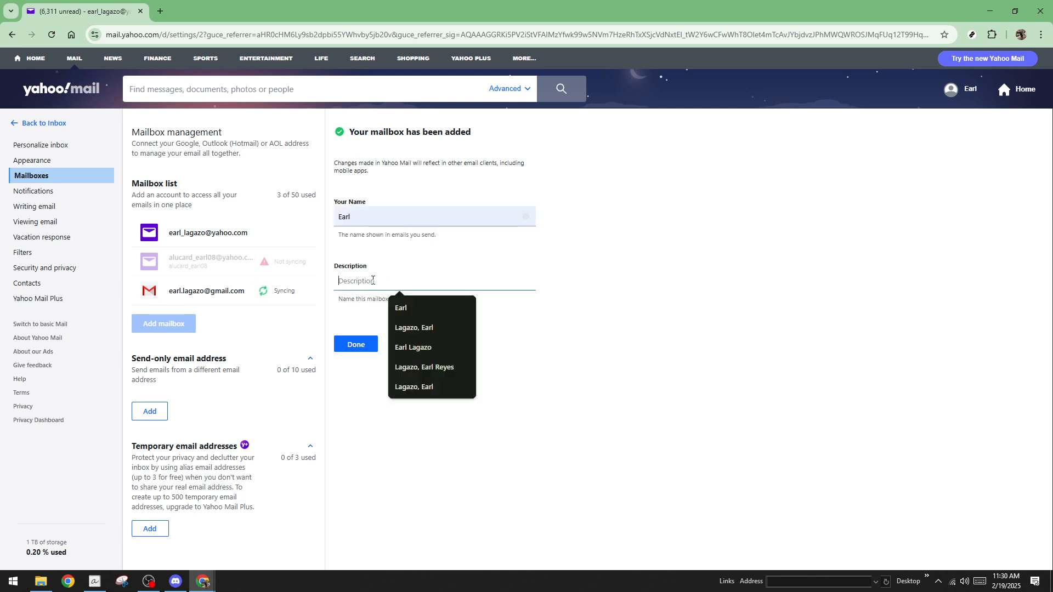
click(401, 308)
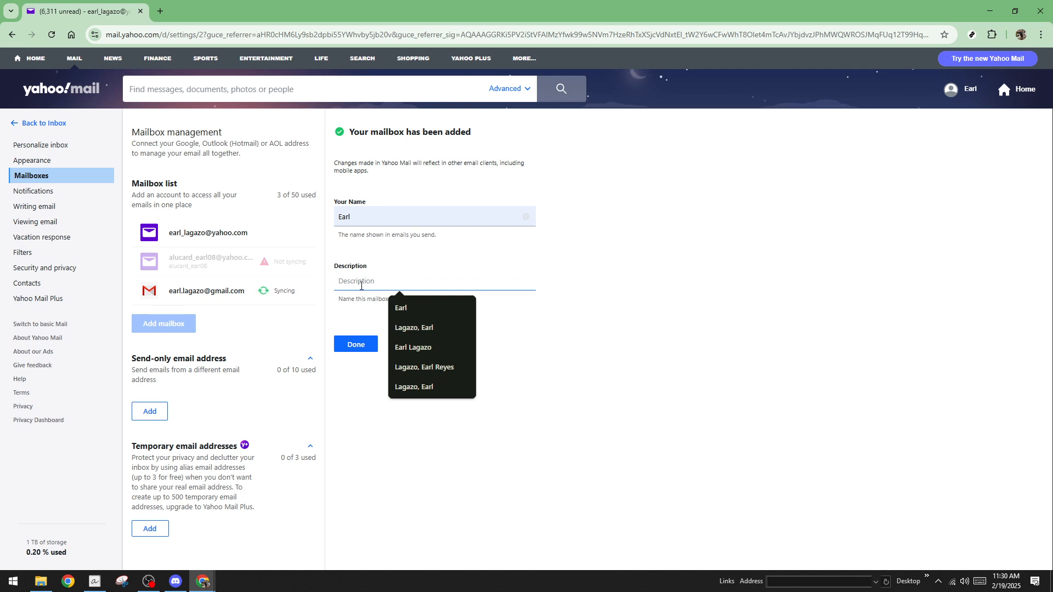
text(gmail)
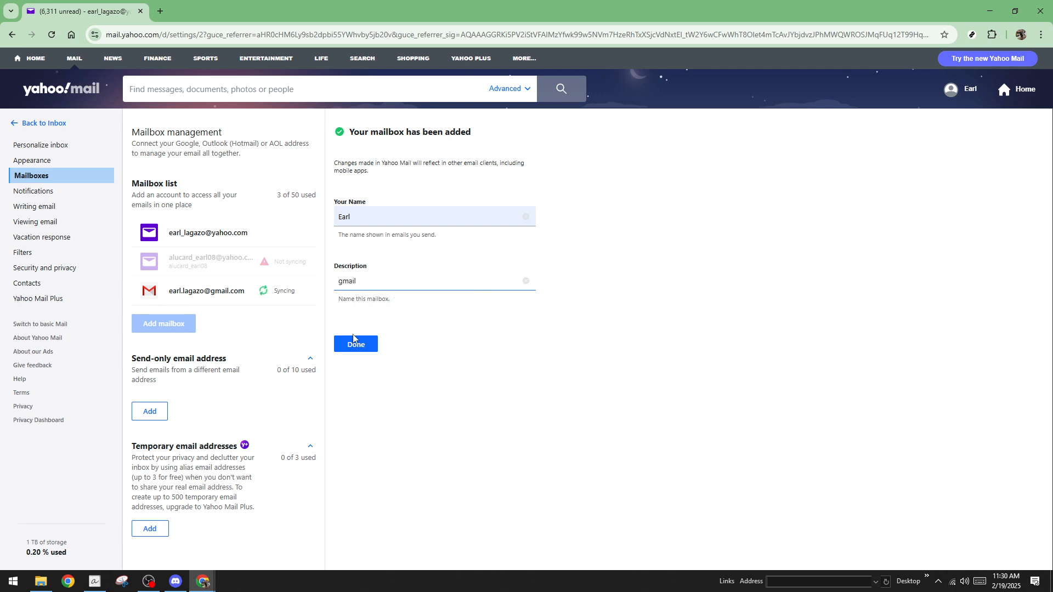
click(355, 343)
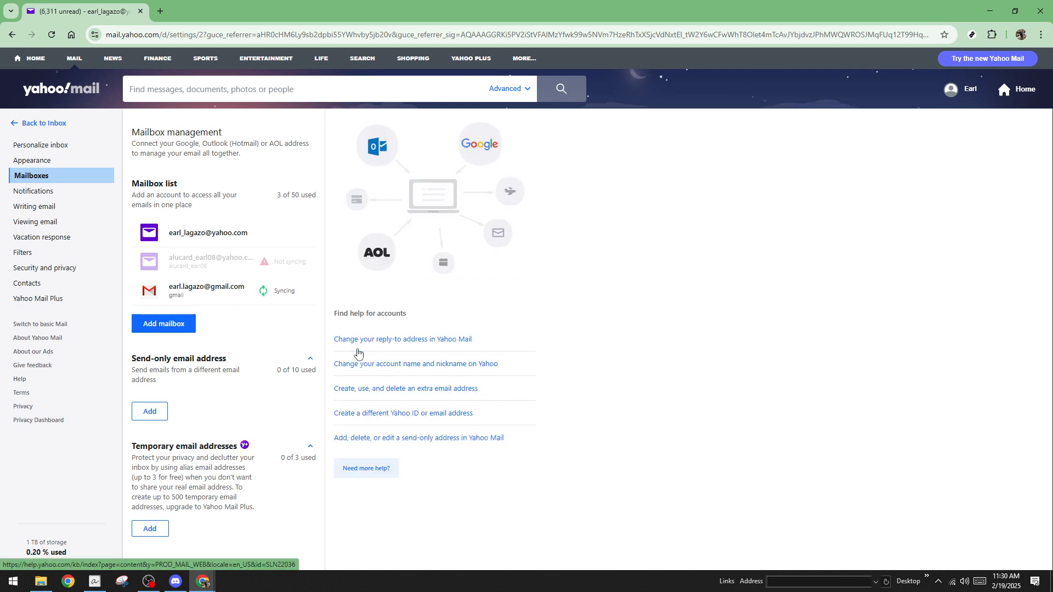